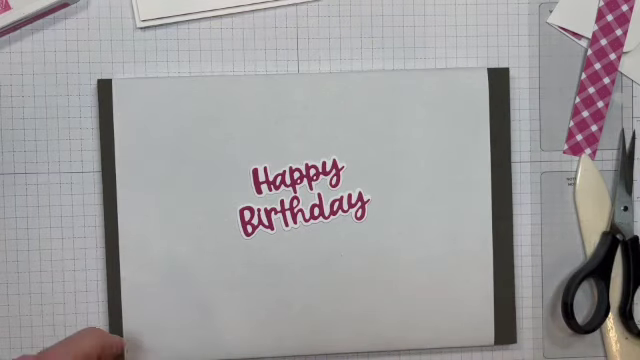
{"action": "mouse_move", "coordinate": [120, 80]}
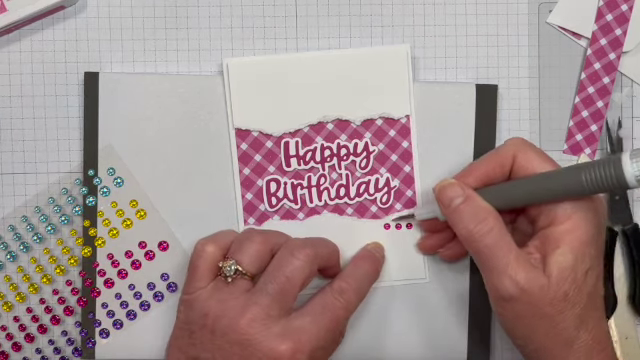
{"action": "mouse_move", "coordinate": [410, 230]}
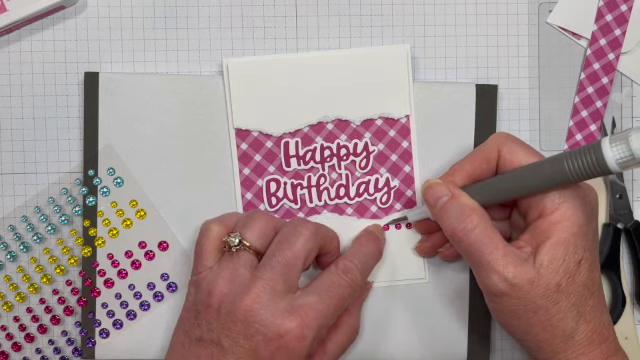